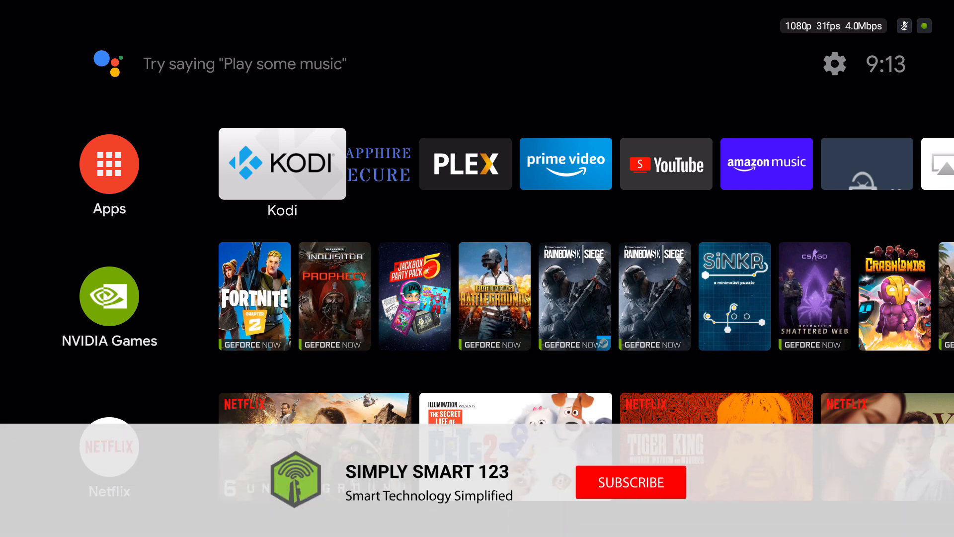
# Reach the Settings gear entry at the top of the home screen
pyautogui.click(630, 482)
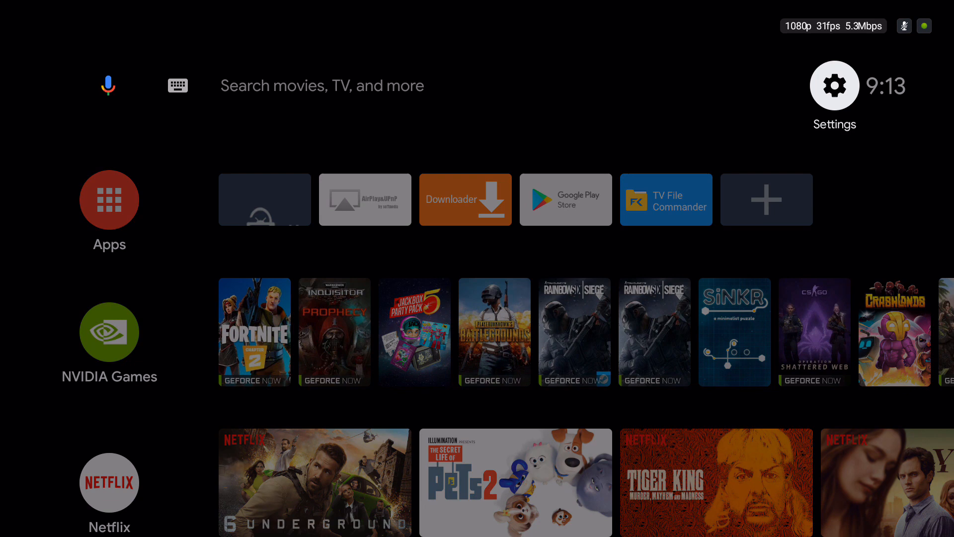
# Go into Device Preferences > System and confirm NVIDIA Share is On
pyautogui.click(834, 86)
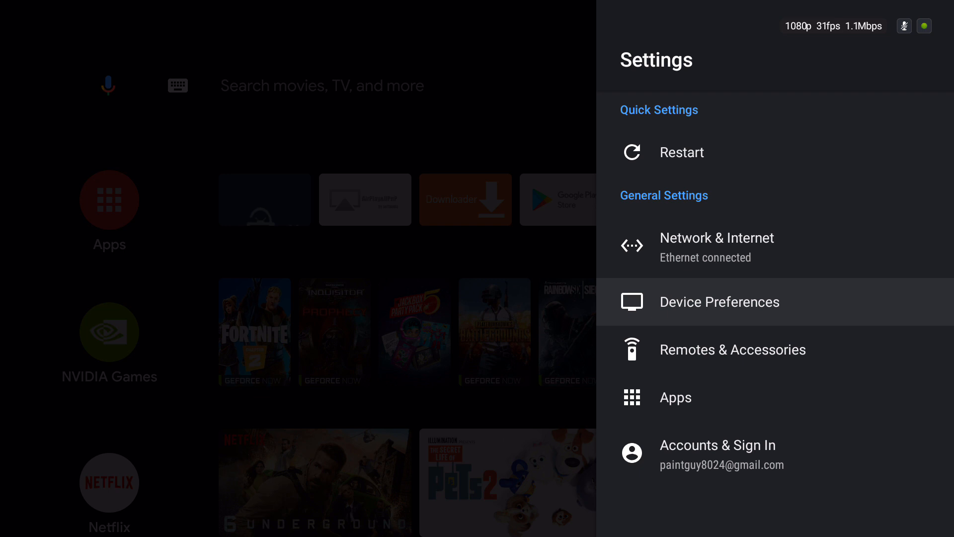
pyautogui.click(719, 302)
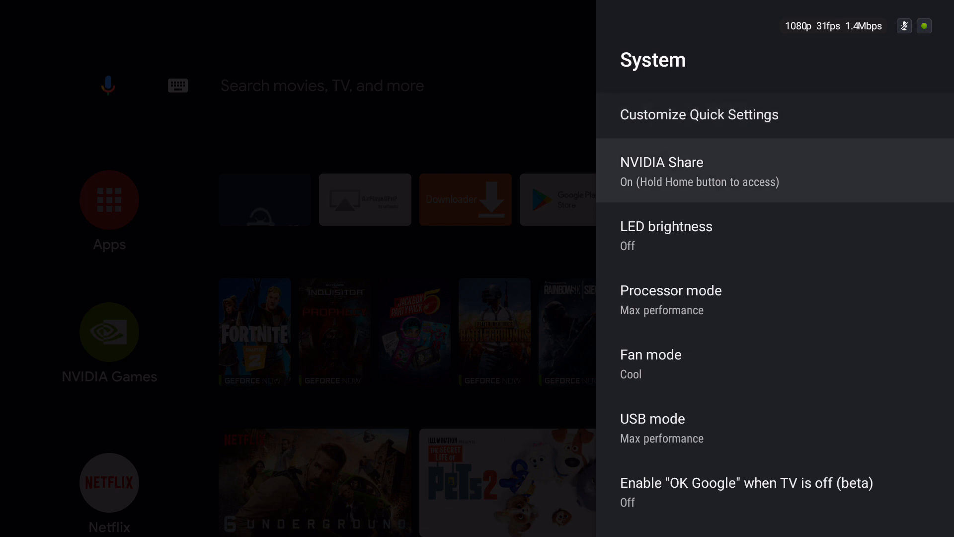
pyautogui.click(662, 170)
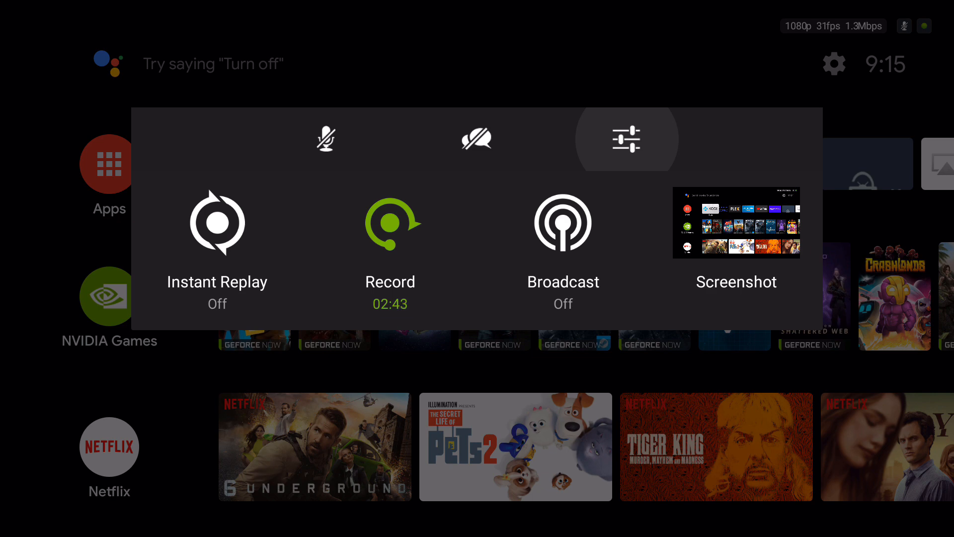
# Enter Share Settings from the overlay's sliders icon with recording running
pyautogui.click(627, 140)
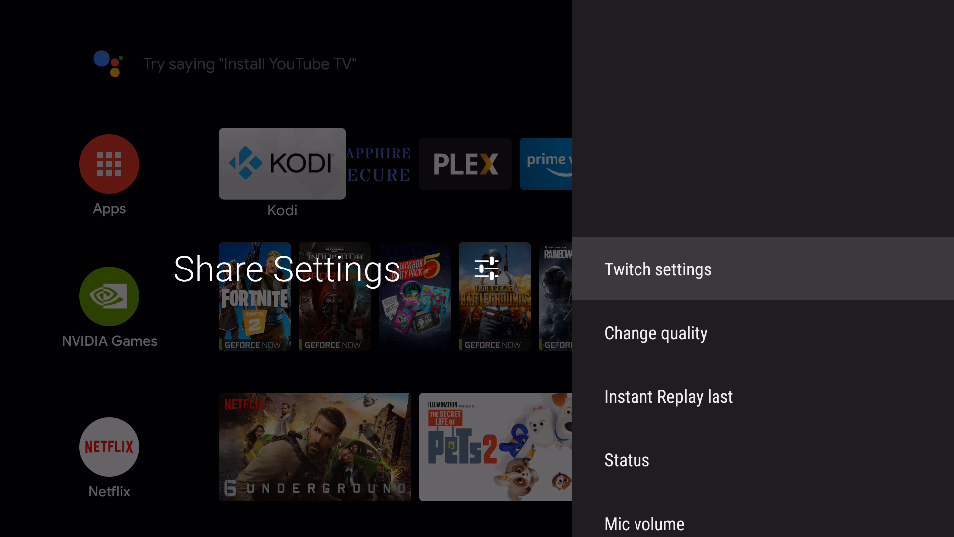
pyautogui.press('Down')
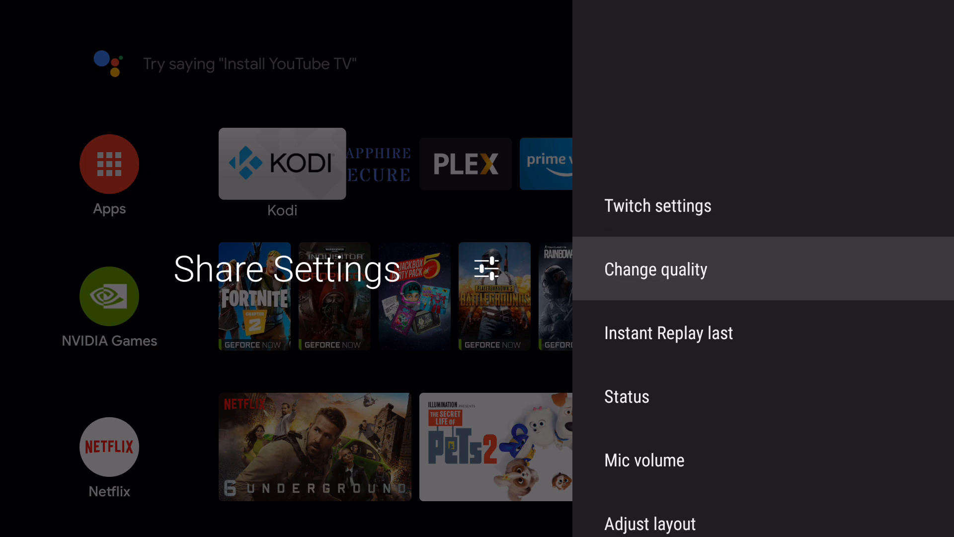
pyautogui.click(656, 269)
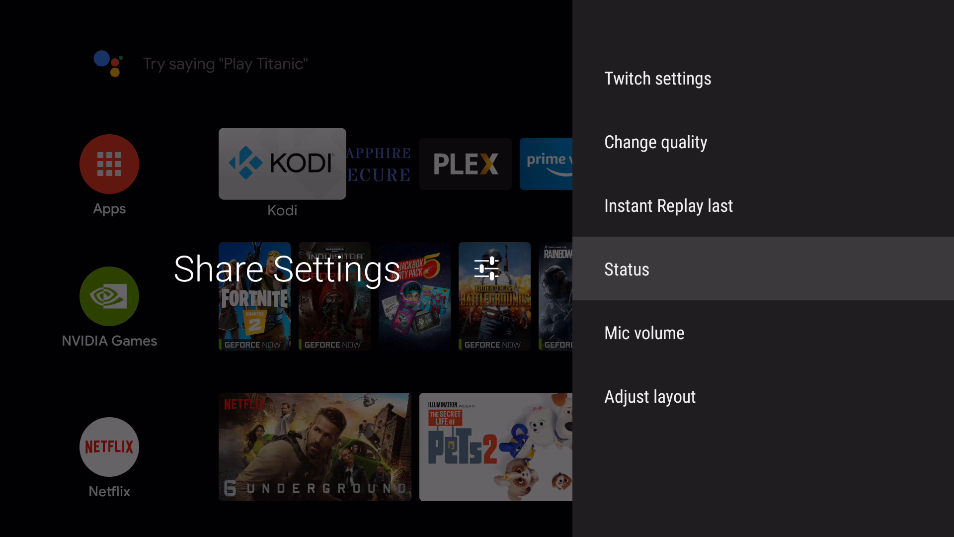
pyautogui.click(626, 269)
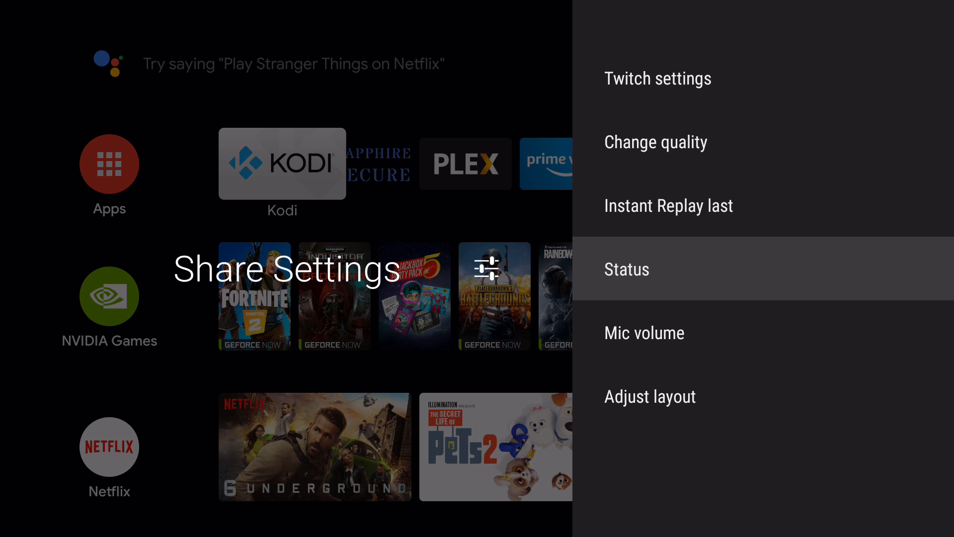
pyautogui.scroll(-3)
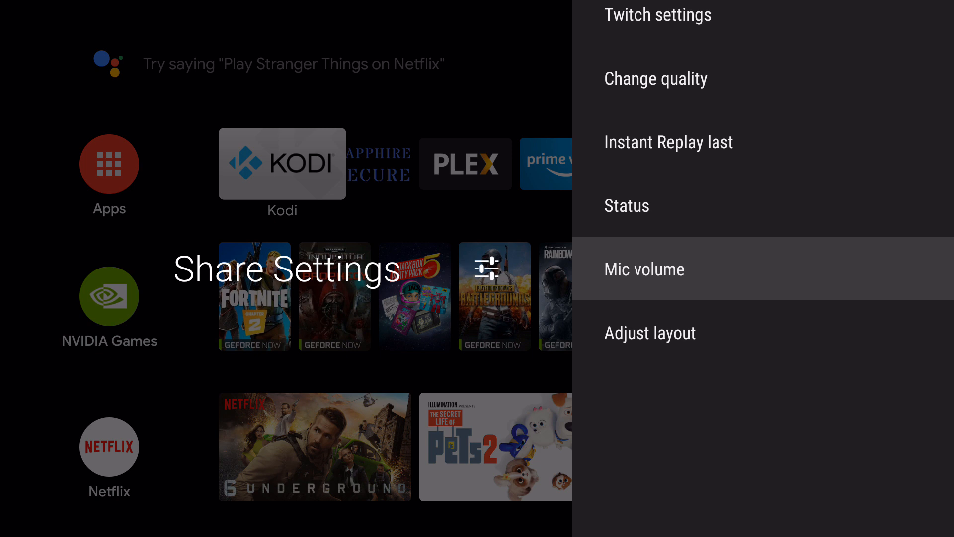
pyautogui.click(644, 269)
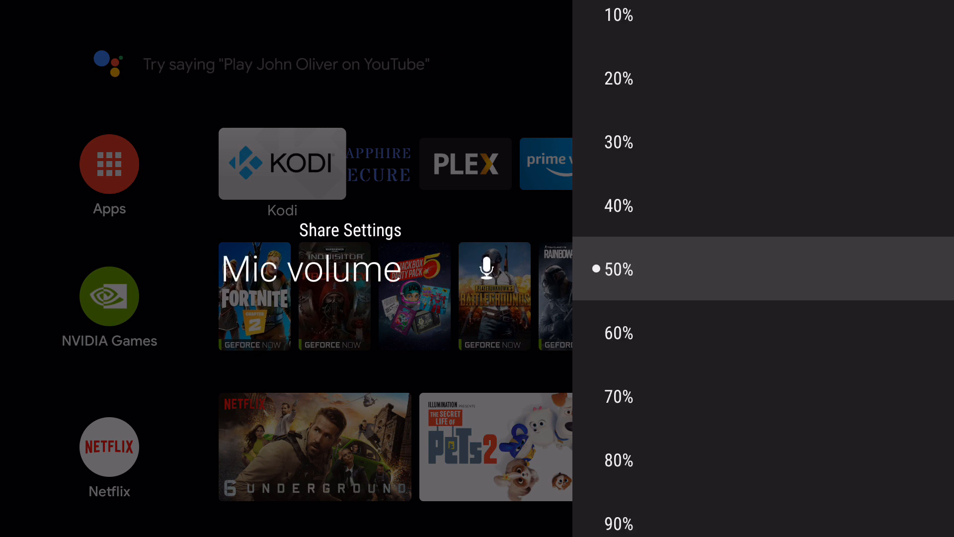
pyautogui.scroll(-3)
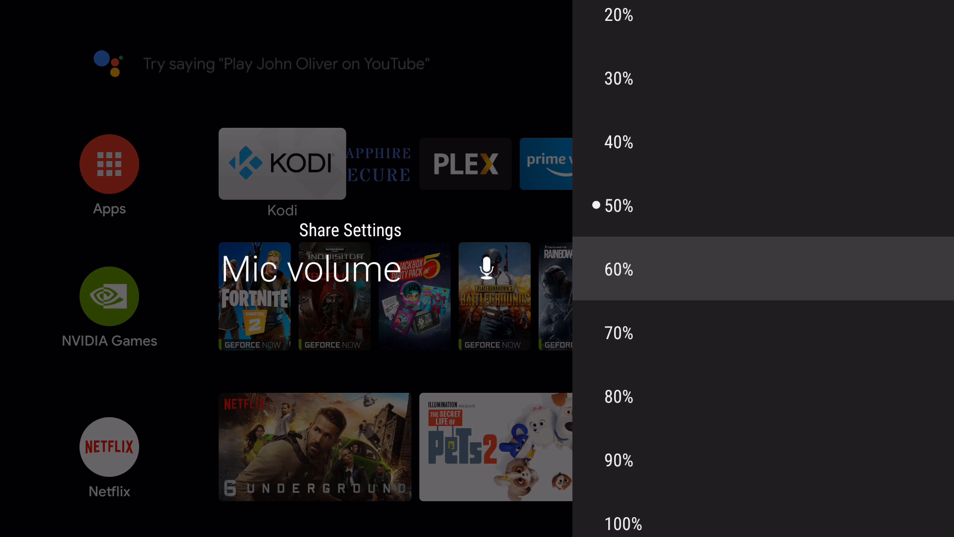
pyautogui.scroll(-3)
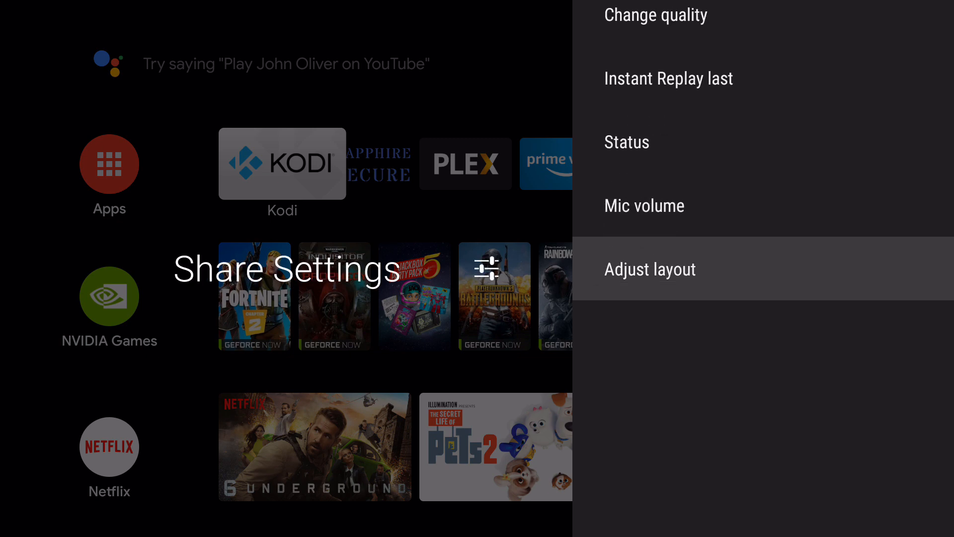
pyautogui.click(648, 269)
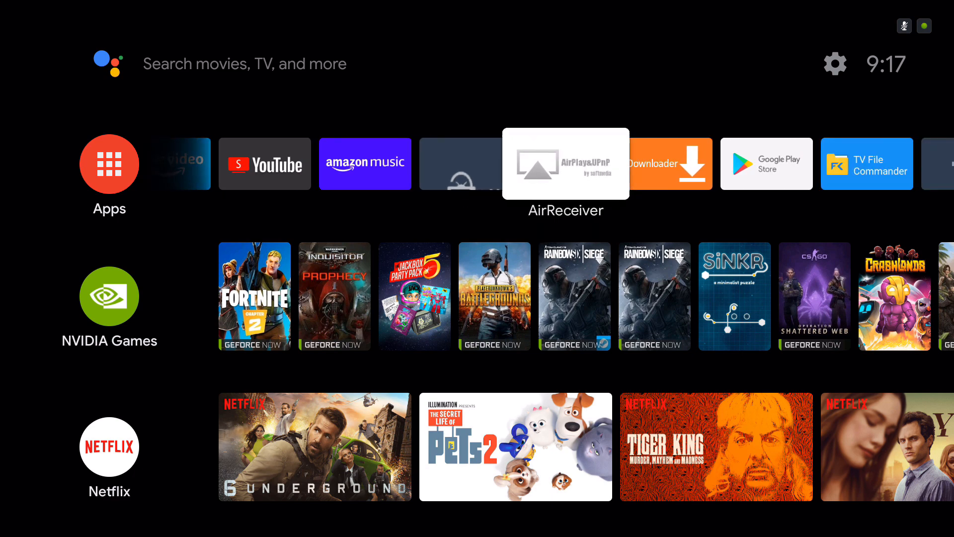
# Scroll right along the apps row to TV File Commander
pyautogui.hscroll(3)
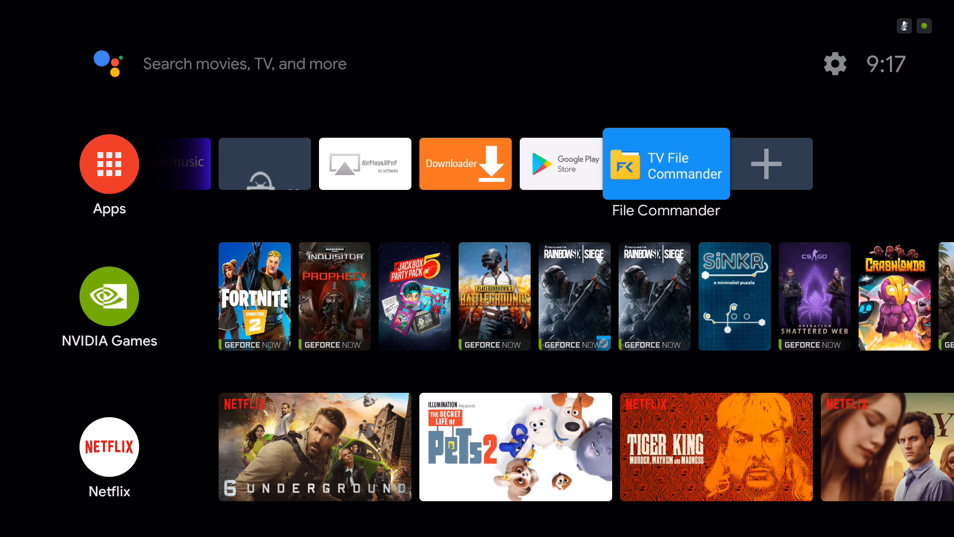
# Launch TV File Commander and check its Videos collection showing four recorded mp4 clips
pyautogui.click(666, 163)
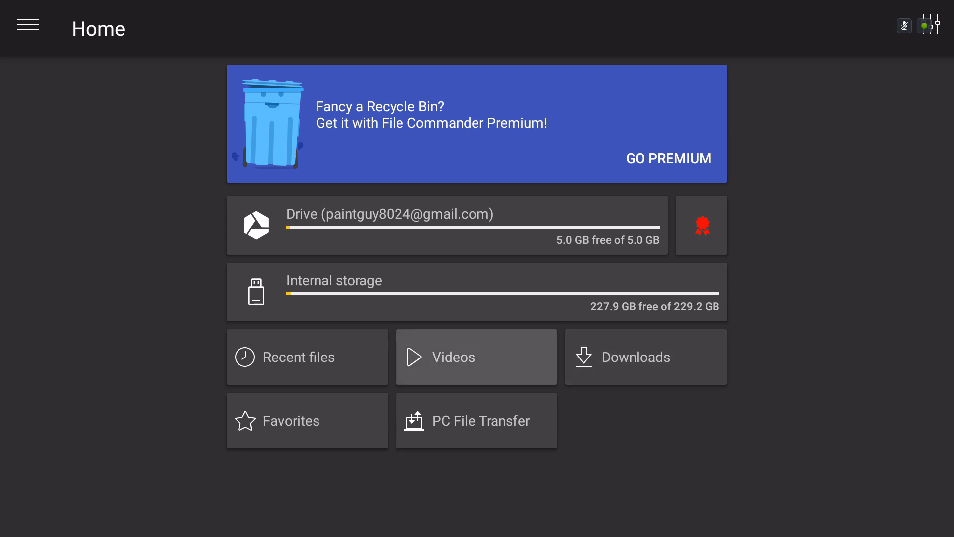
pyautogui.click(476, 356)
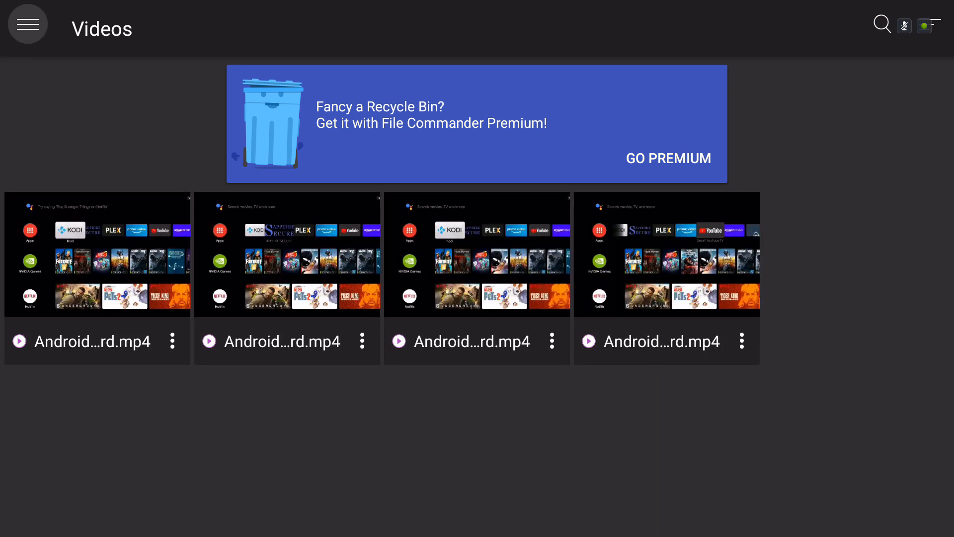
pyautogui.click(477, 341)
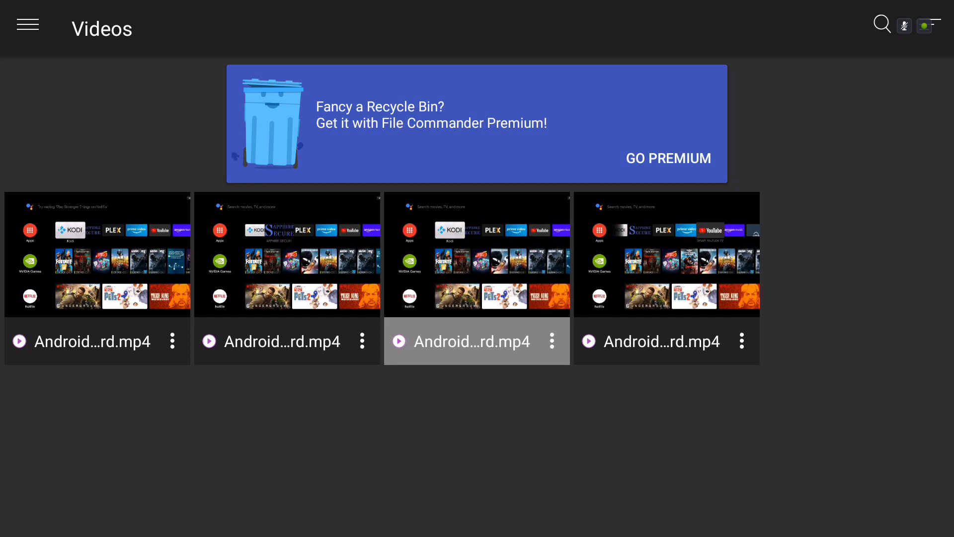
pyautogui.click(662, 341)
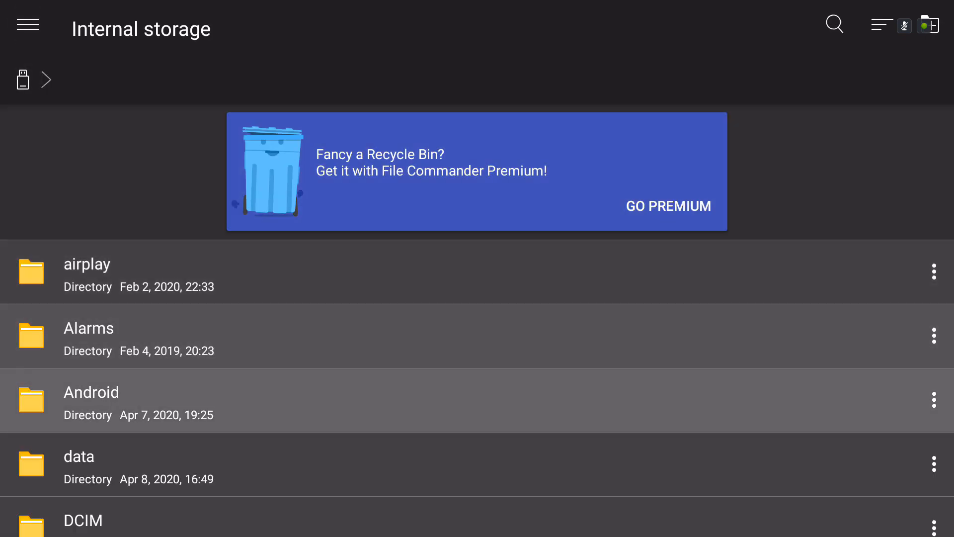
# Scroll down through the Android TV Home mp4 files in Movies > Game Recordings
pyautogui.scroll(-3)
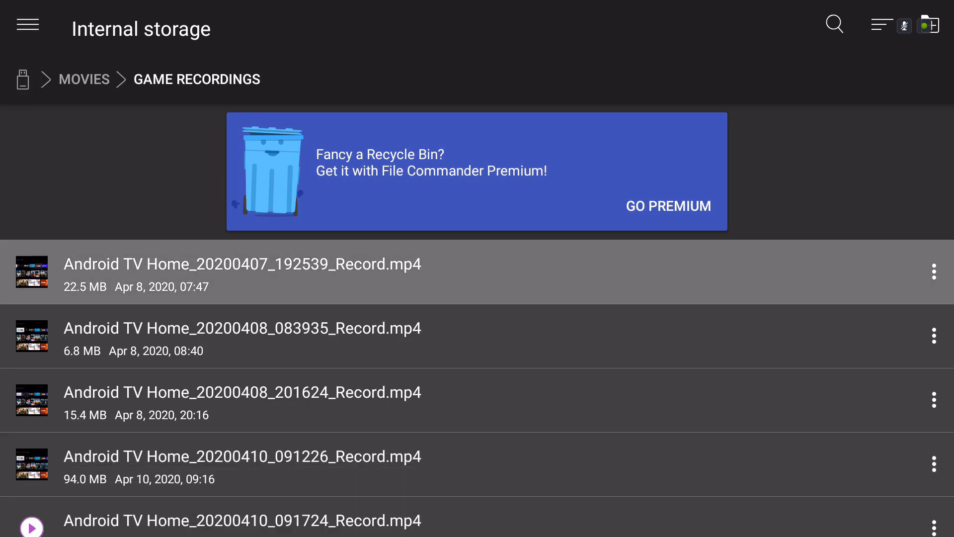
pyautogui.scroll(-3)
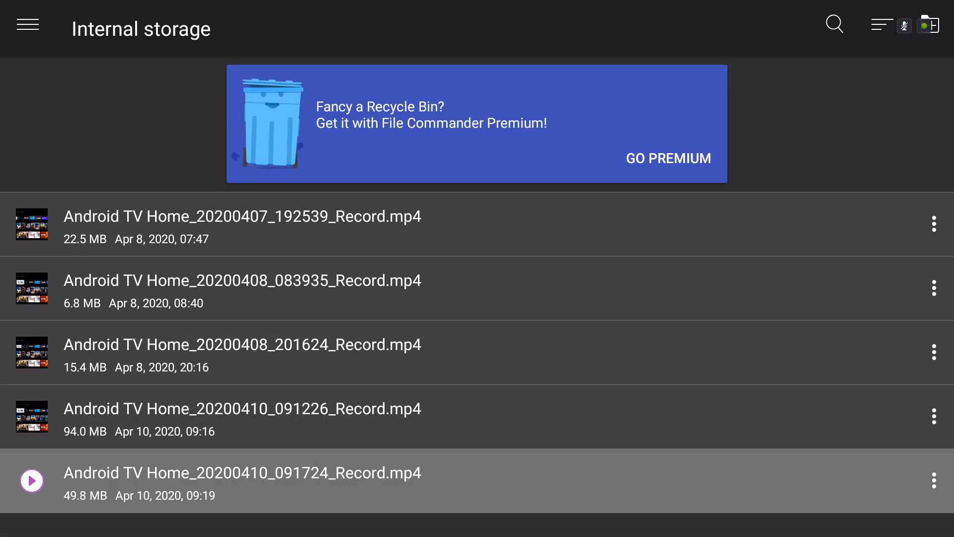